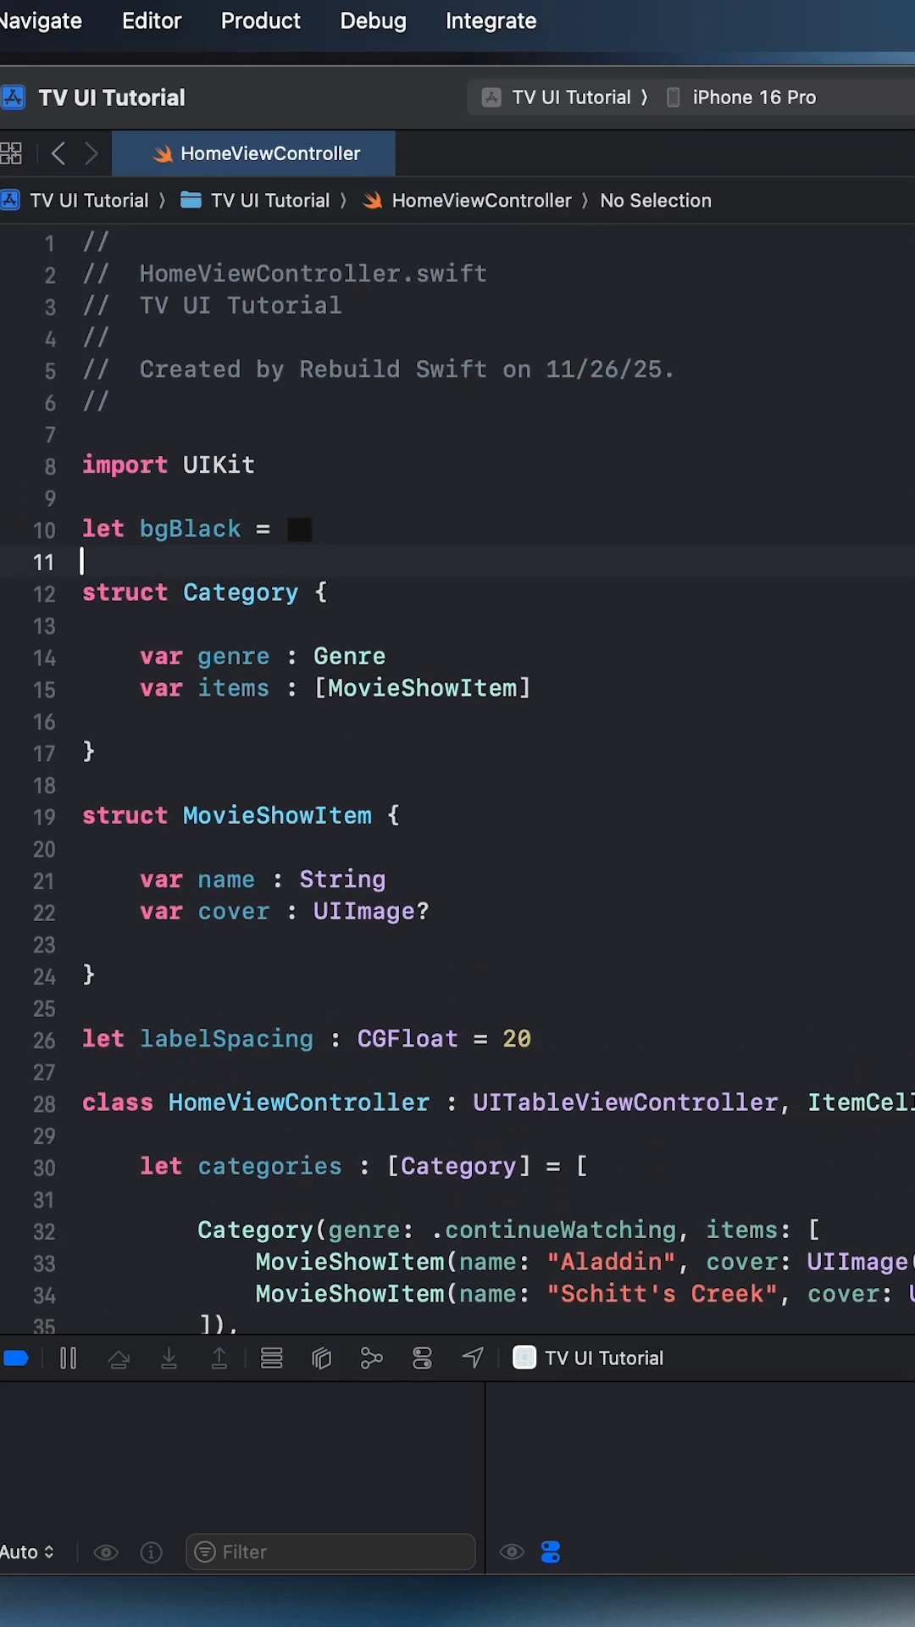
Make ItemCell.swift import UIKit for the ItemCell collection view cell class.
{"action": "scroll", "scroll_direction": "down", "scroll_amount": 3}
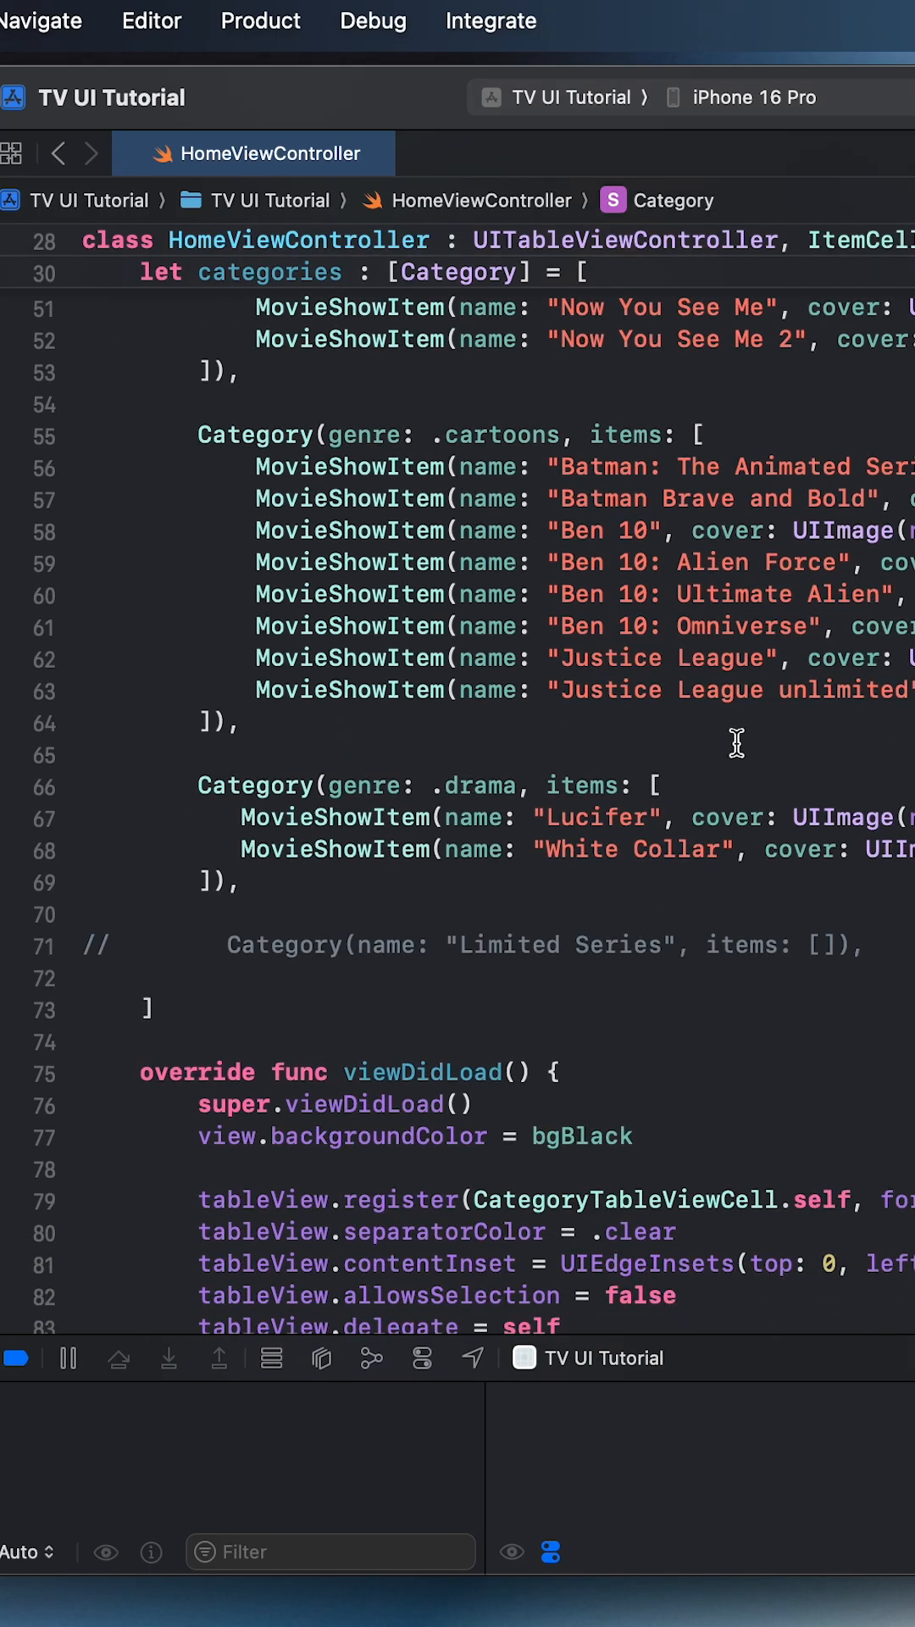
{"action": "scroll", "scroll_direction": "down", "scroll_amount": 3}
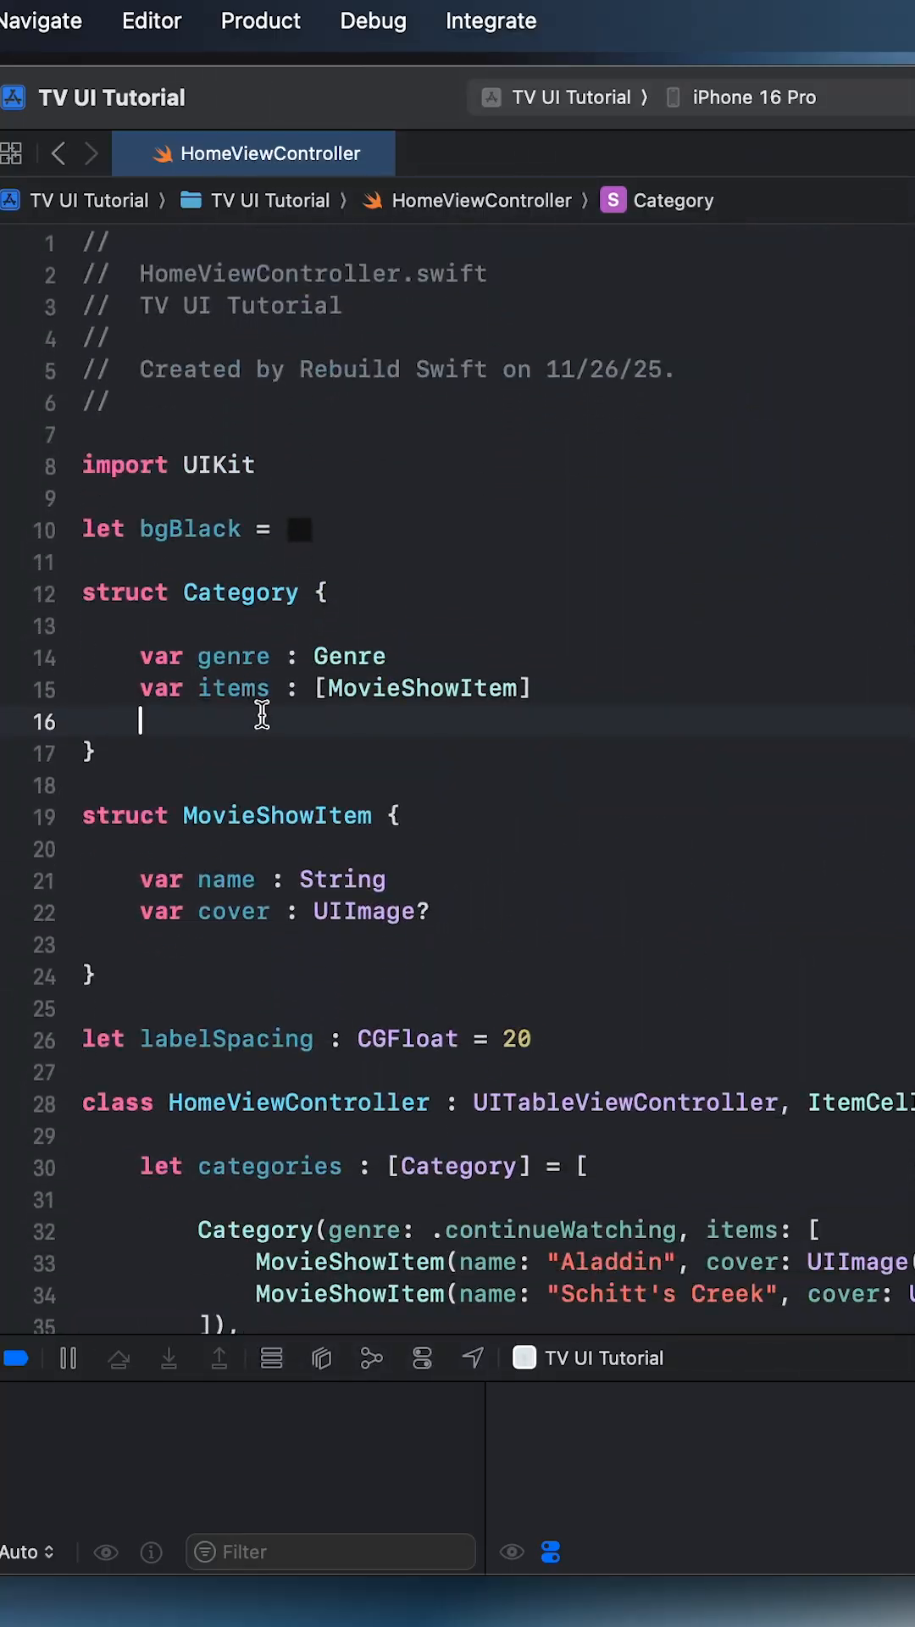
{"action": "scroll", "scroll_direction": "down", "scroll_amount": 3}
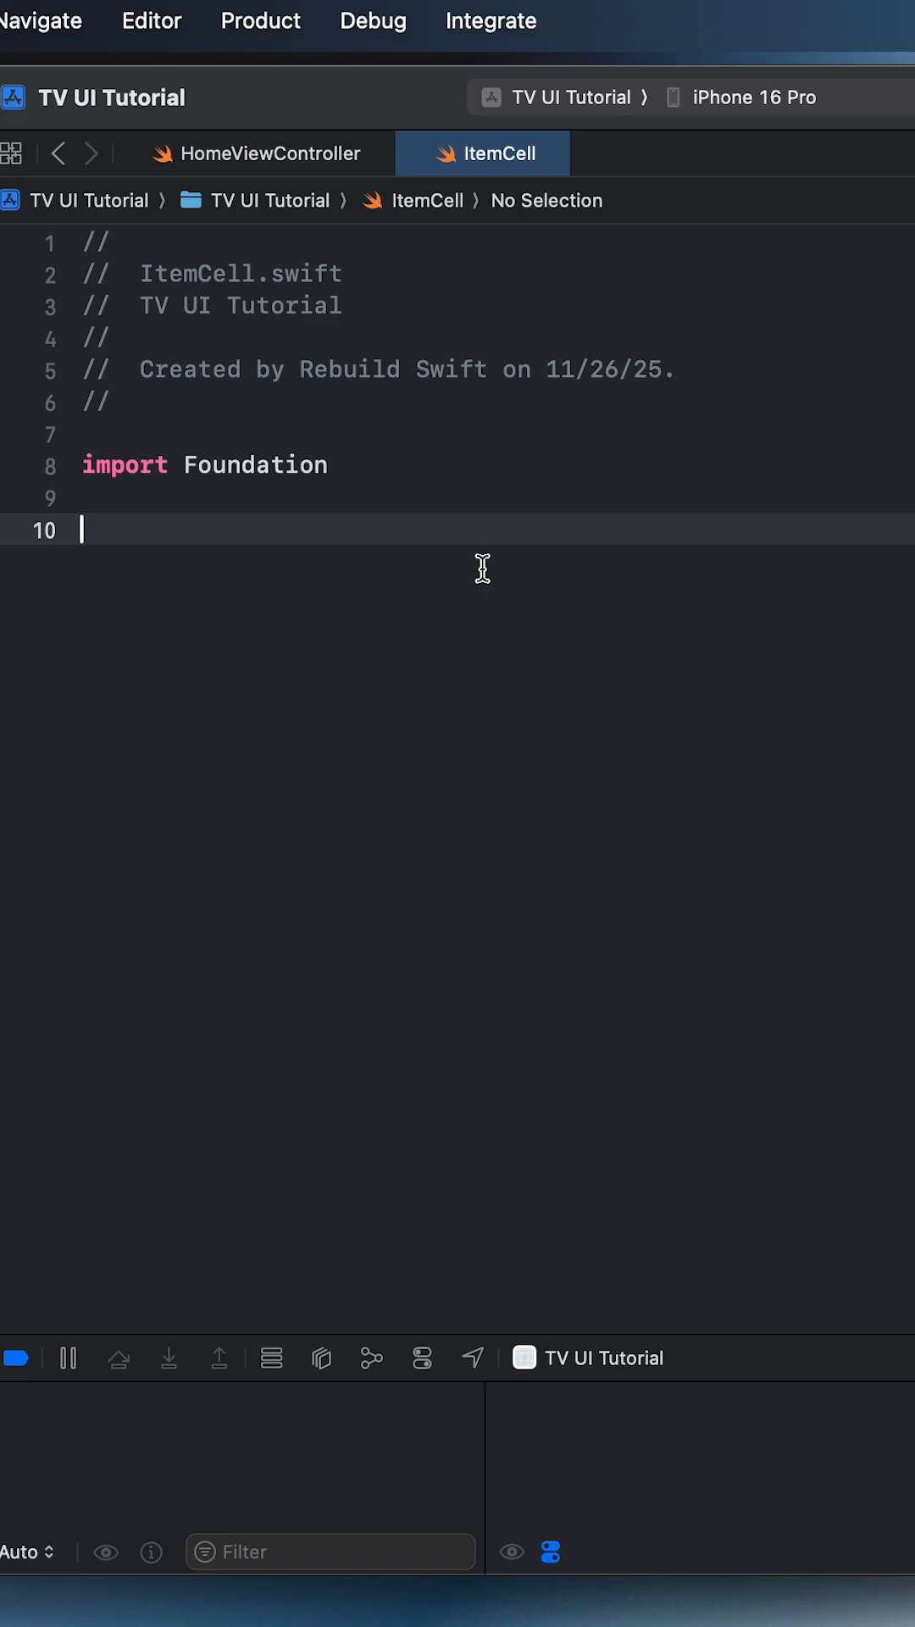
{"action": "type", "text": "UIKit"}
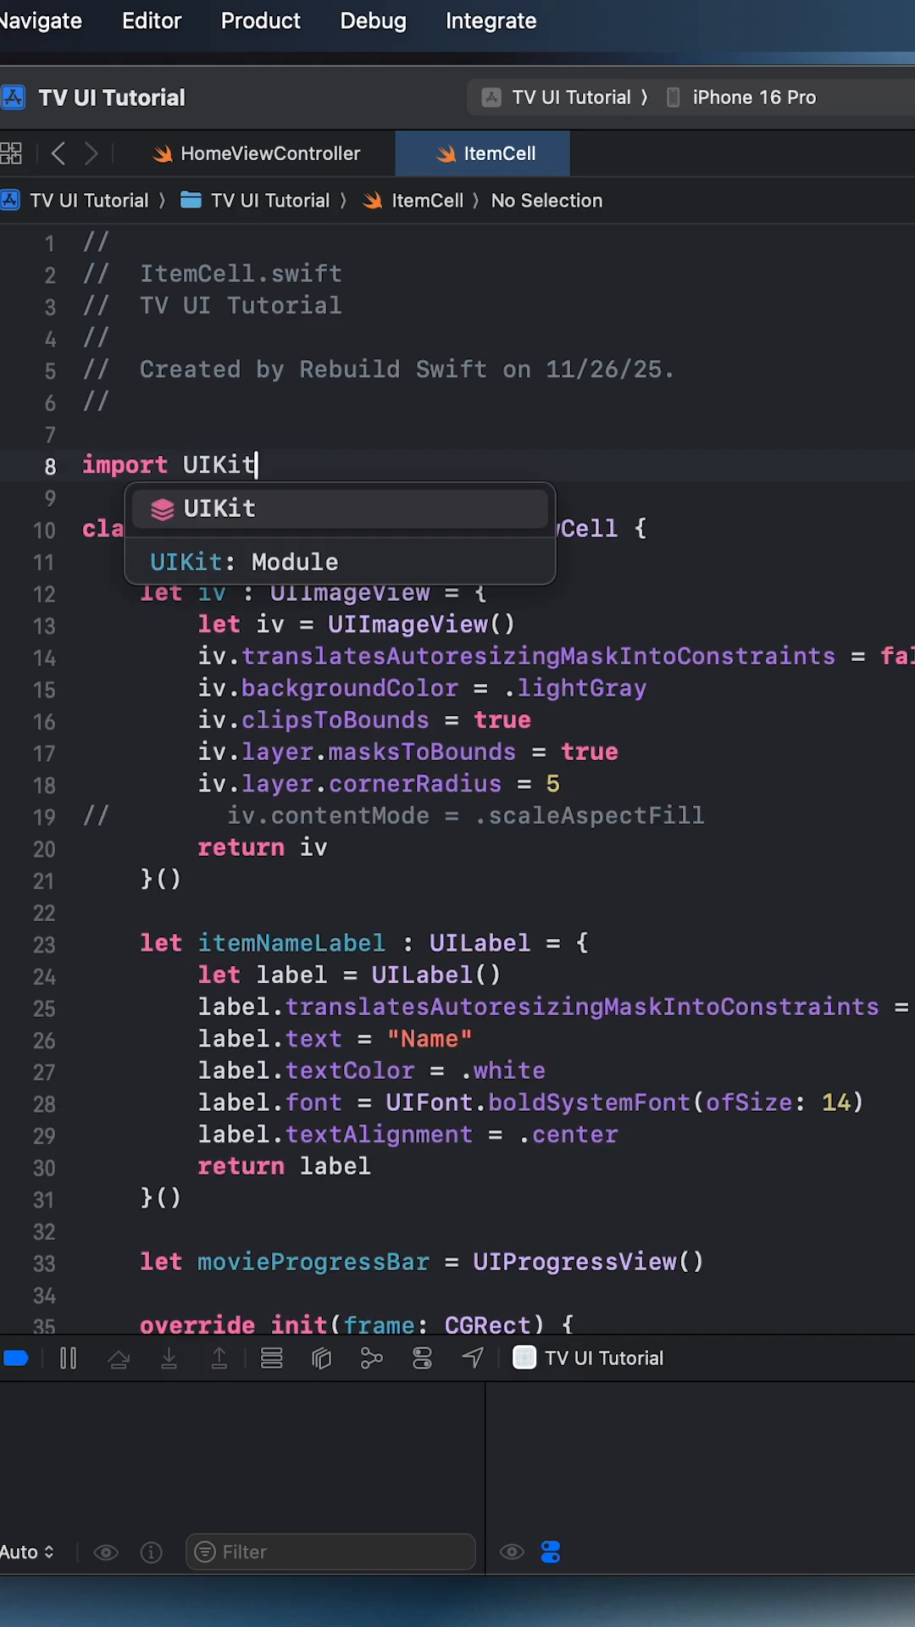
{"action": "key", "text": "Escape"}
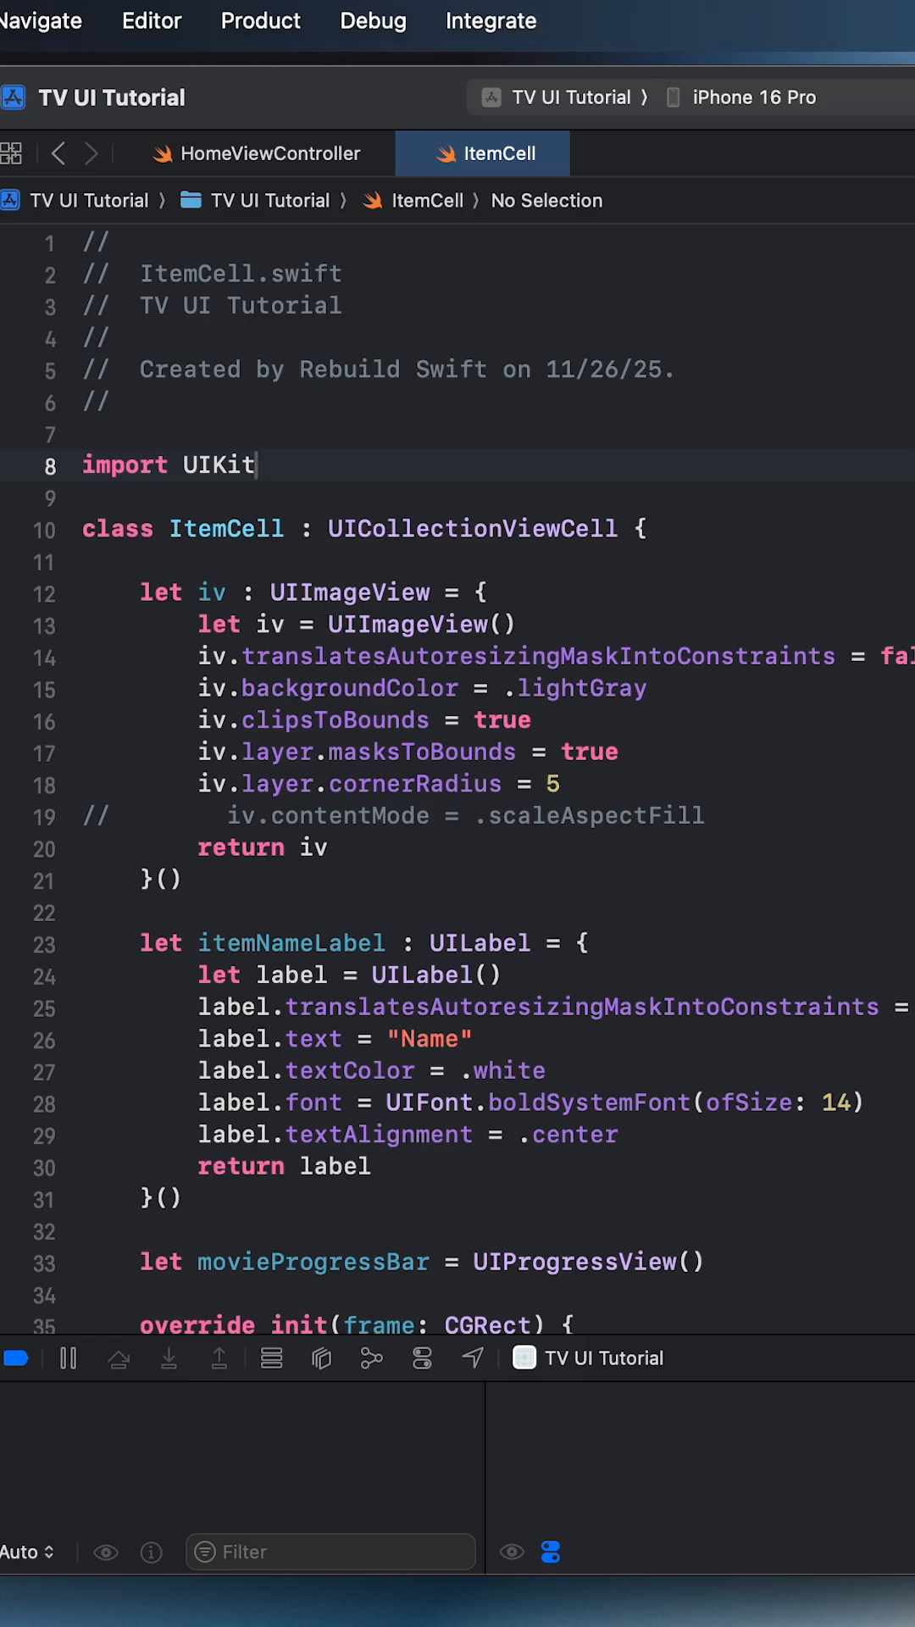
Select the new CategoryTableViewCell.swift file in the project navigator to view its cell class.
{"action": "left_click", "coordinate": [254, 153]}
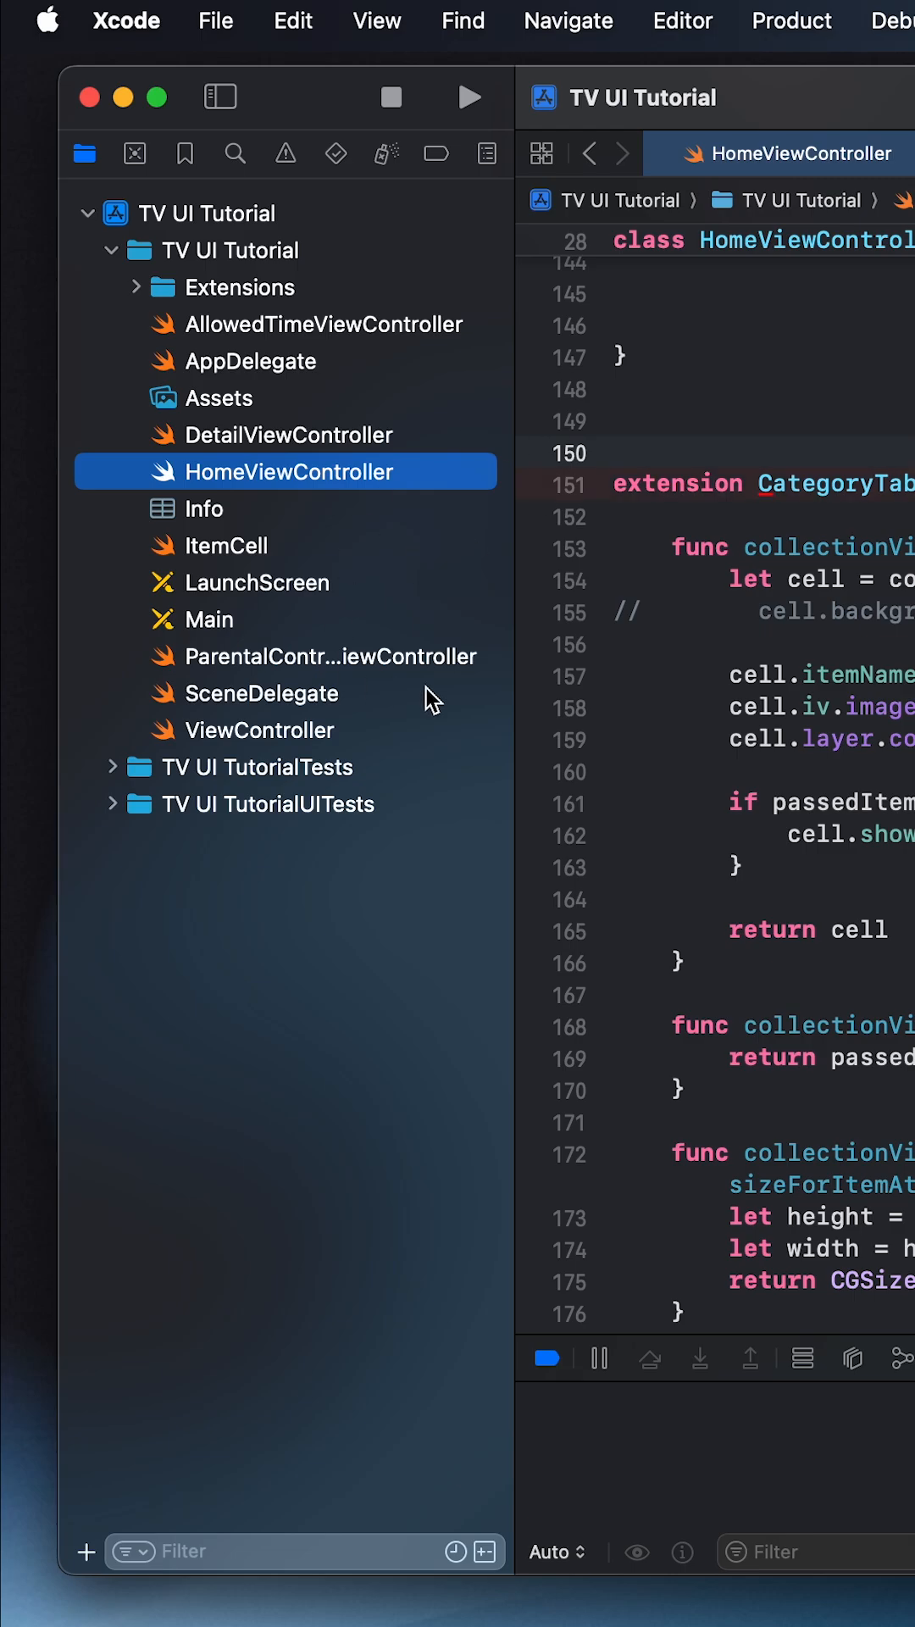
{"action": "left_click", "coordinate": [305, 434]}
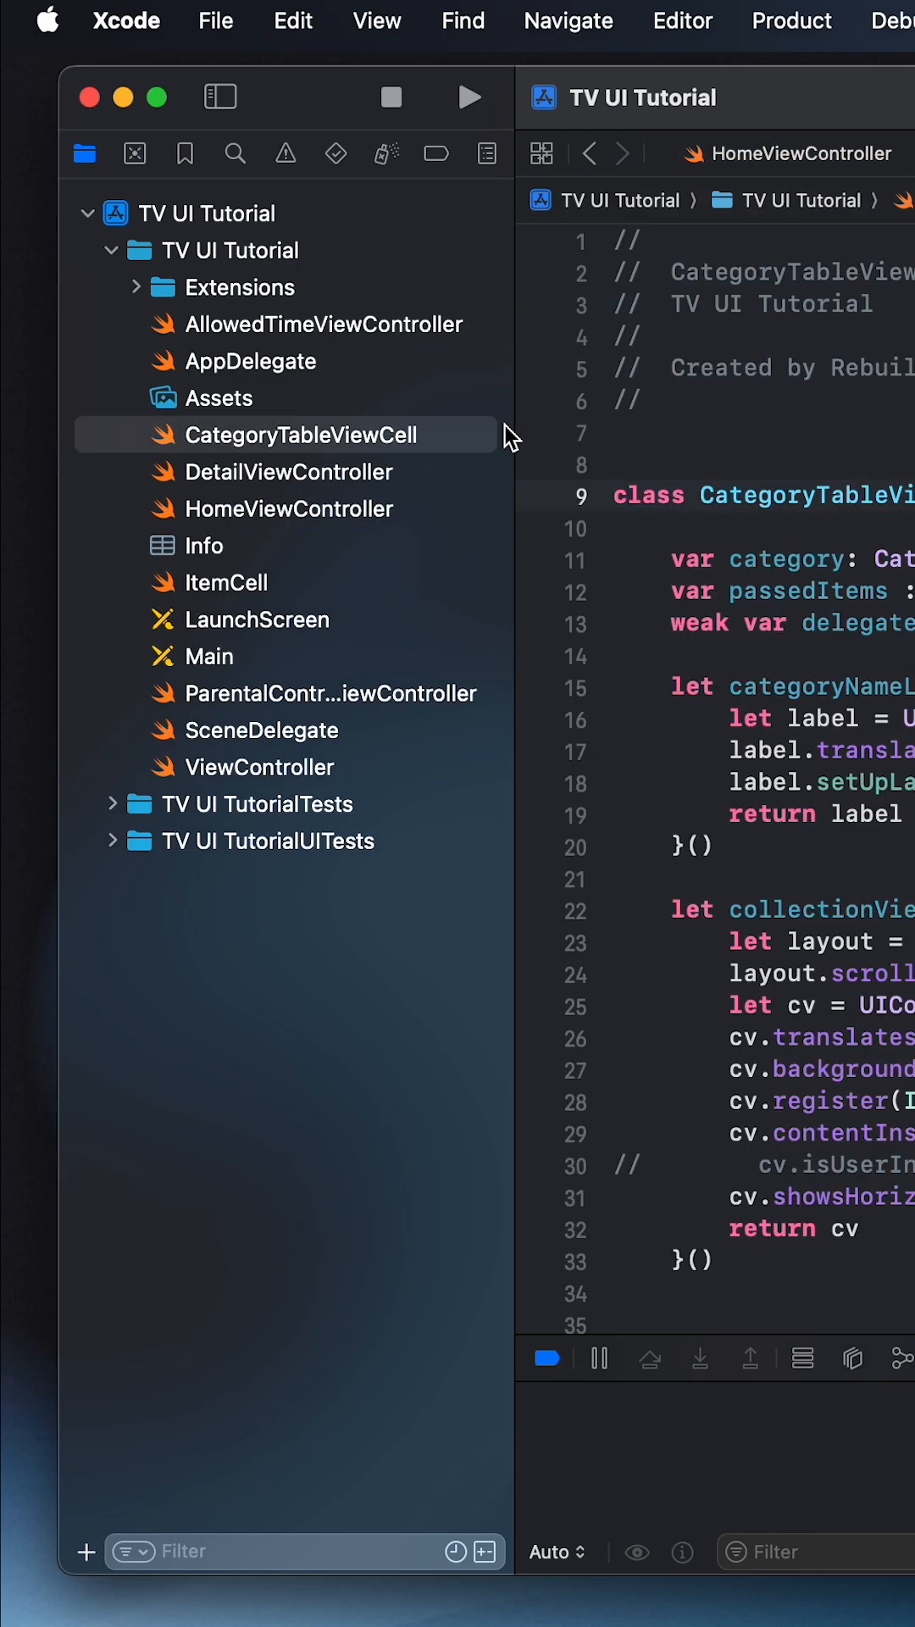